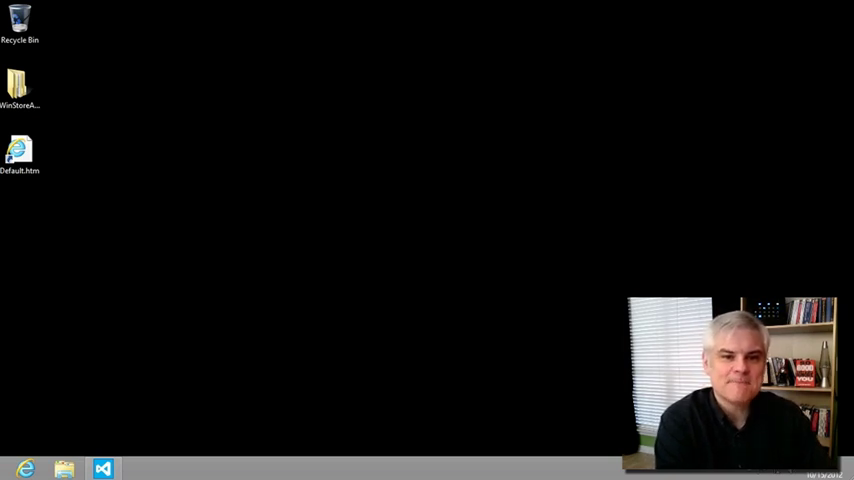
pyautogui.moveTo(265, 116)
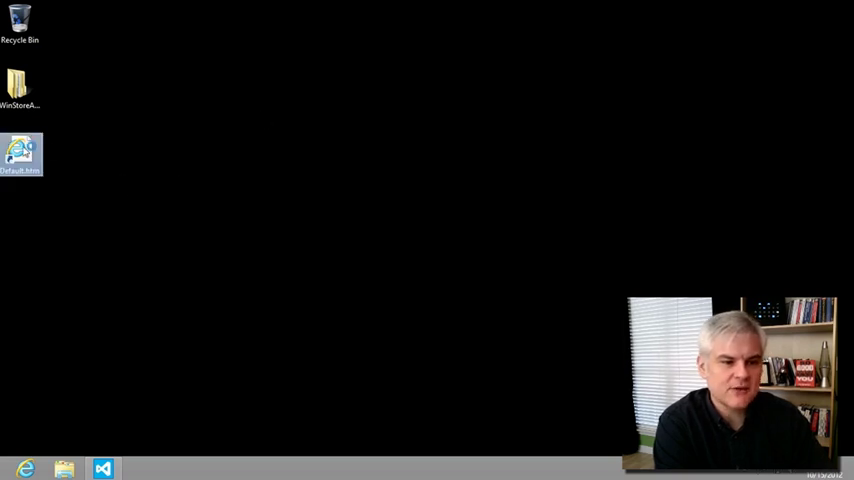
# Open the training kit start page and launch the Listviews and data binding Lab (HTML).
pyautogui.doubleClick(21, 154)
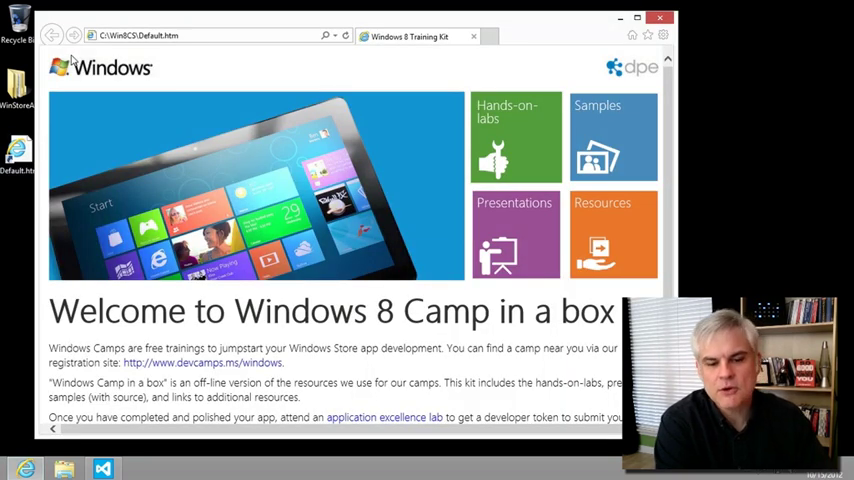
pyautogui.moveTo(80, 84)
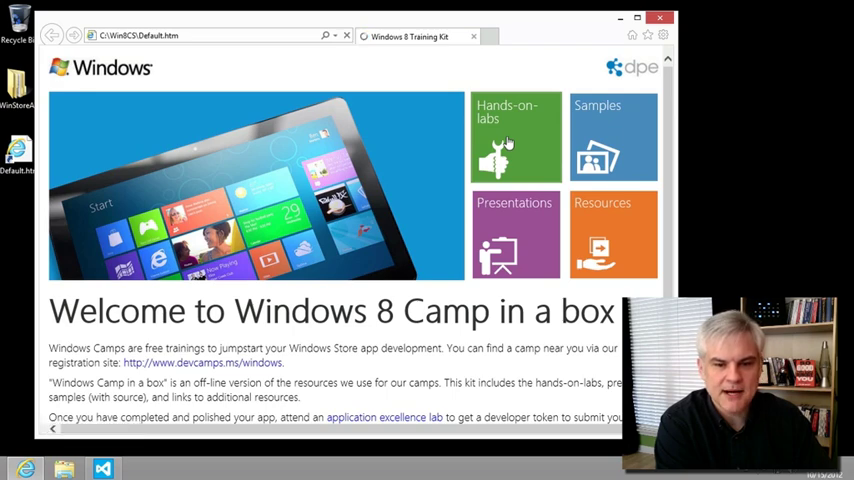
pyautogui.click(515, 137)
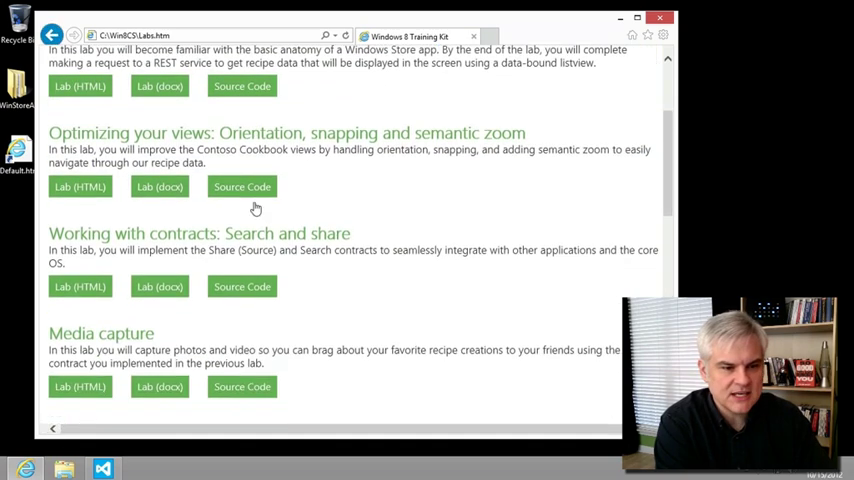
pyautogui.scroll(-3)
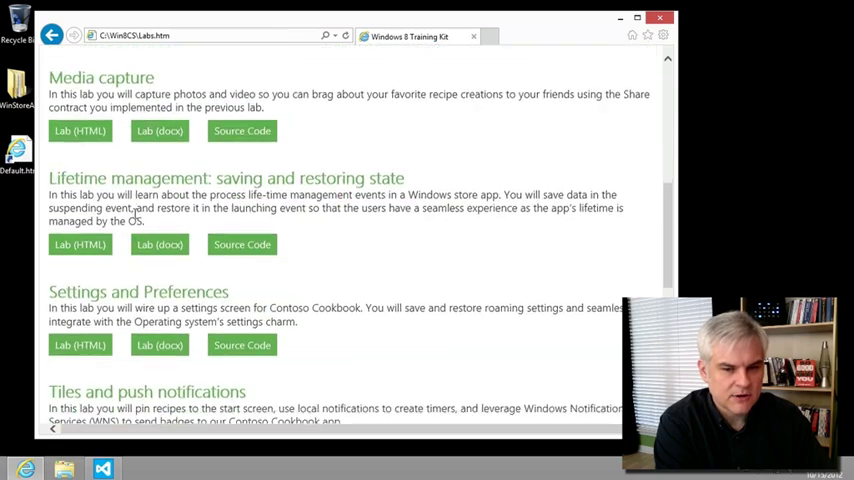
pyautogui.scroll(3)
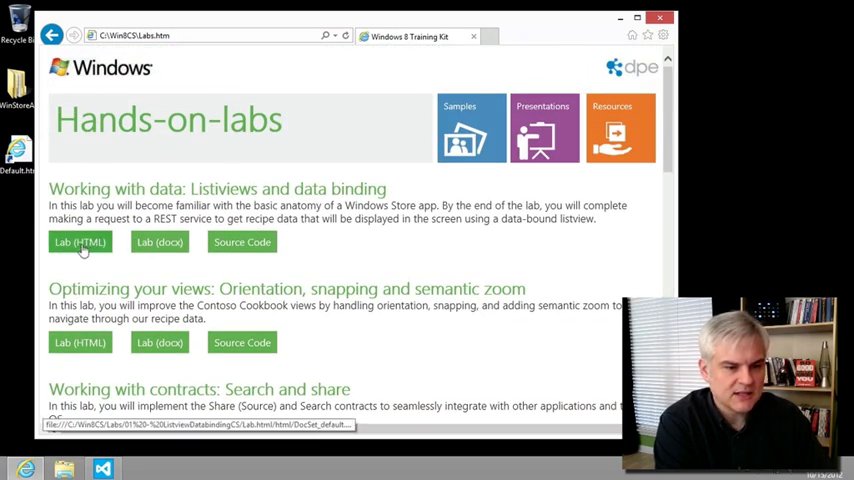
pyautogui.click(79, 242)
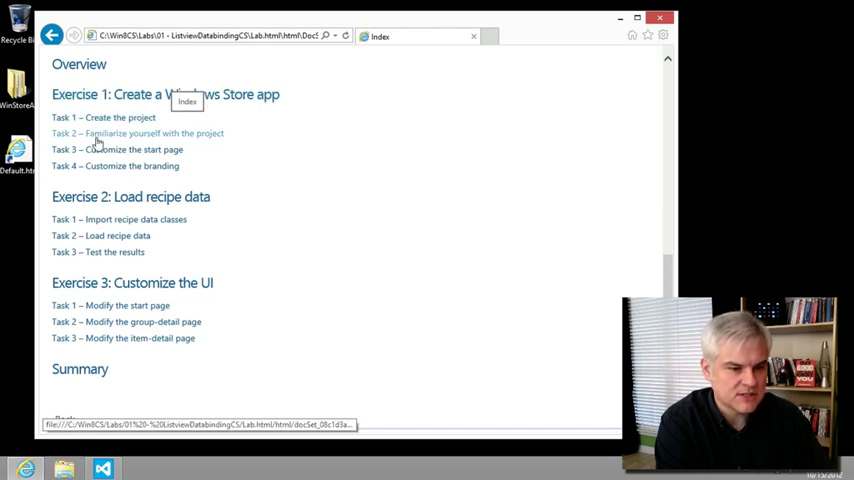
pyautogui.moveTo(107, 122)
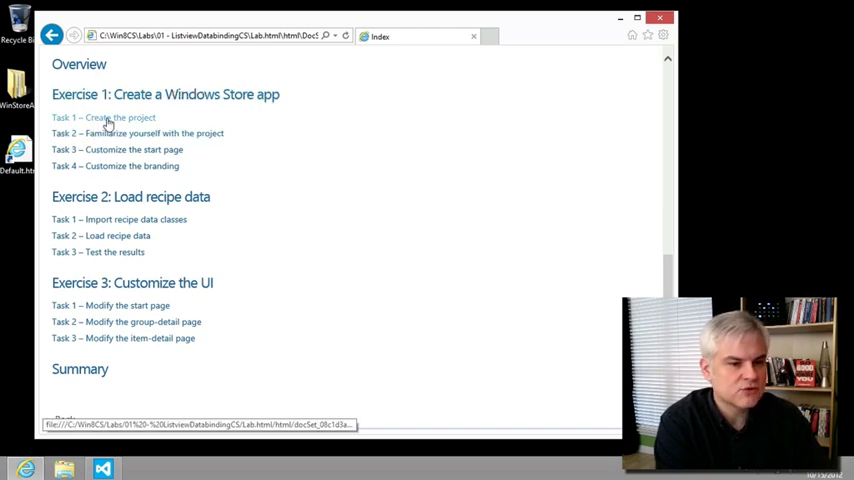
pyautogui.click(103, 117)
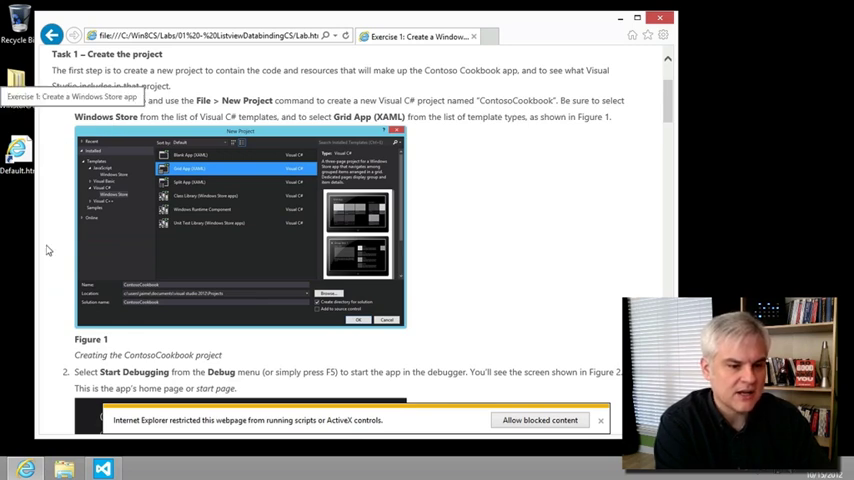
pyautogui.scroll(-3)
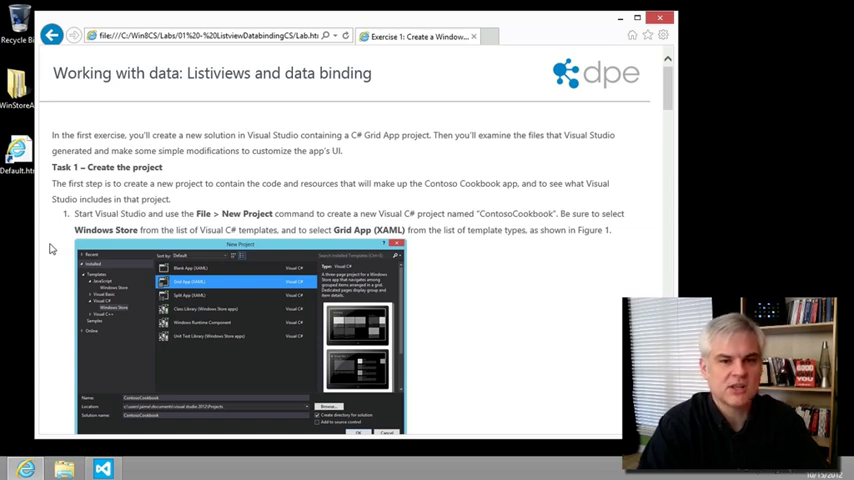
pyautogui.scroll(-3)
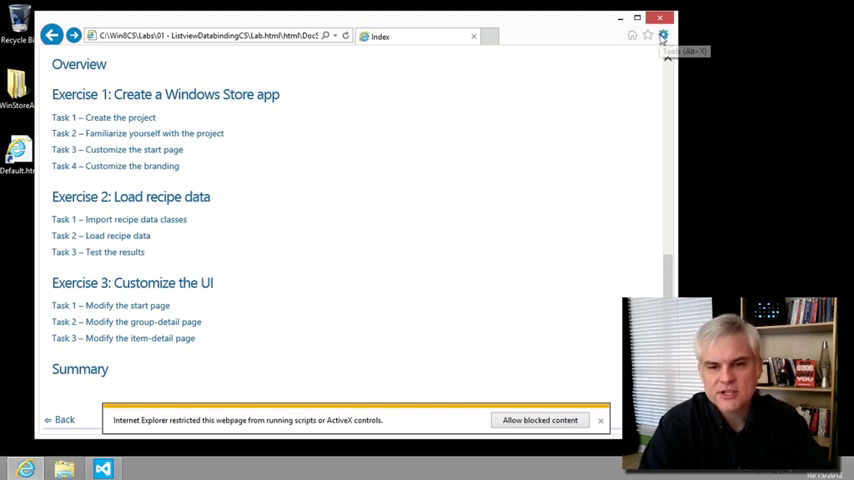
# Enable 'Allow active content to run in files on My Computer' in Internet Options Advanced settings.
pyautogui.click(662, 35)
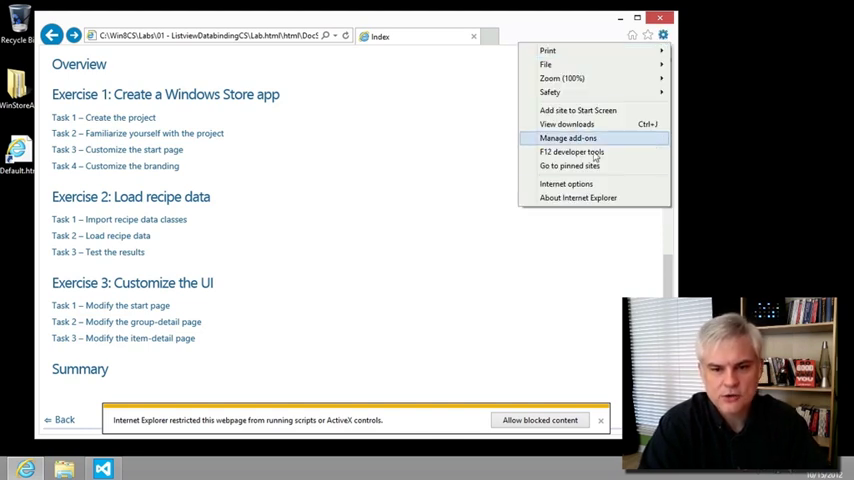
pyautogui.click(566, 184)
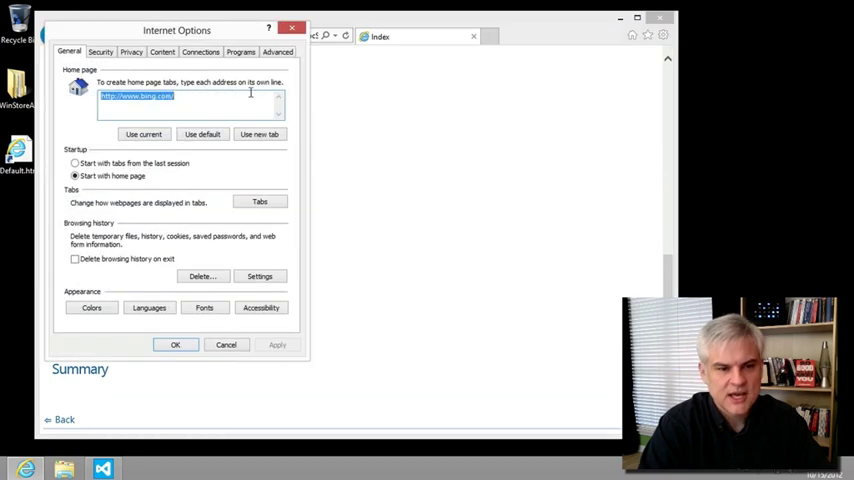
pyautogui.click(278, 51)
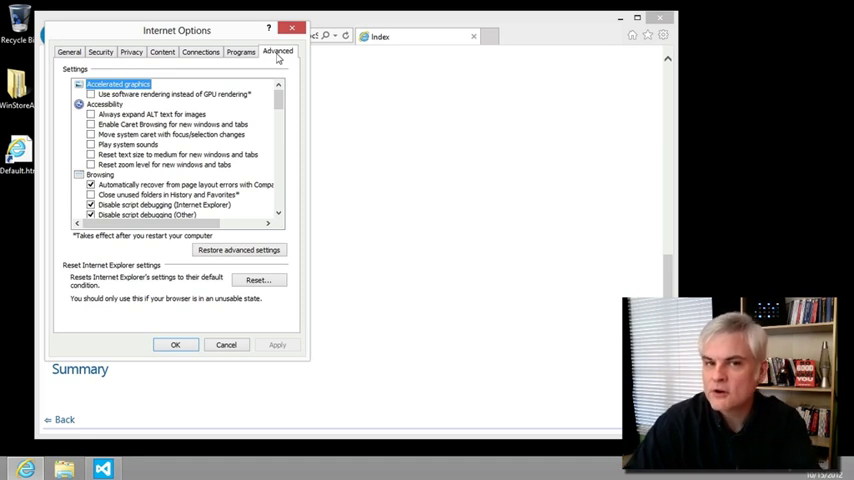
pyautogui.moveTo(276, 57)
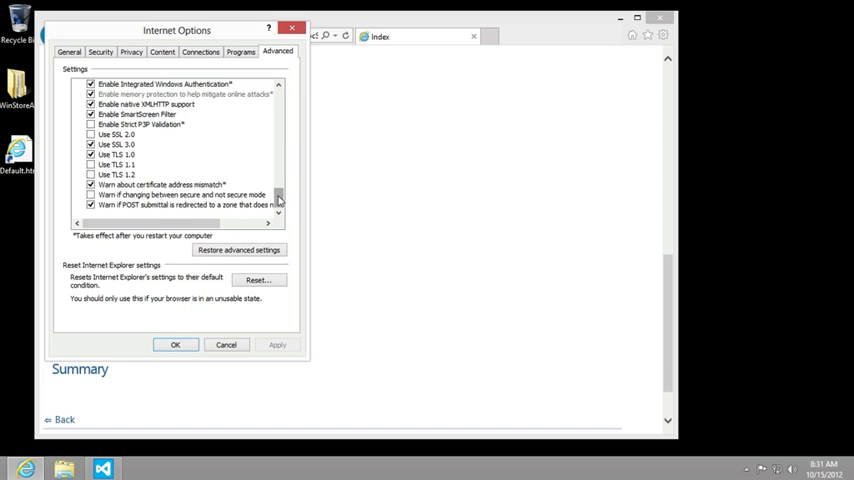
pyautogui.scroll(-3)
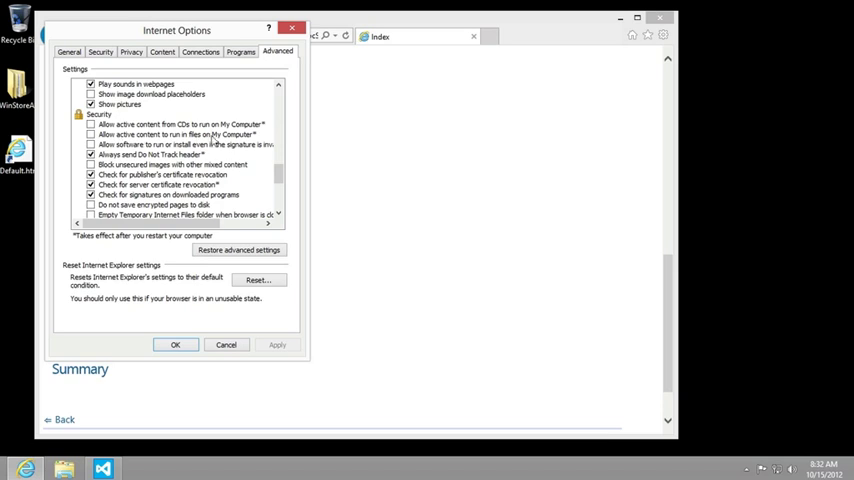
pyautogui.click(91, 134)
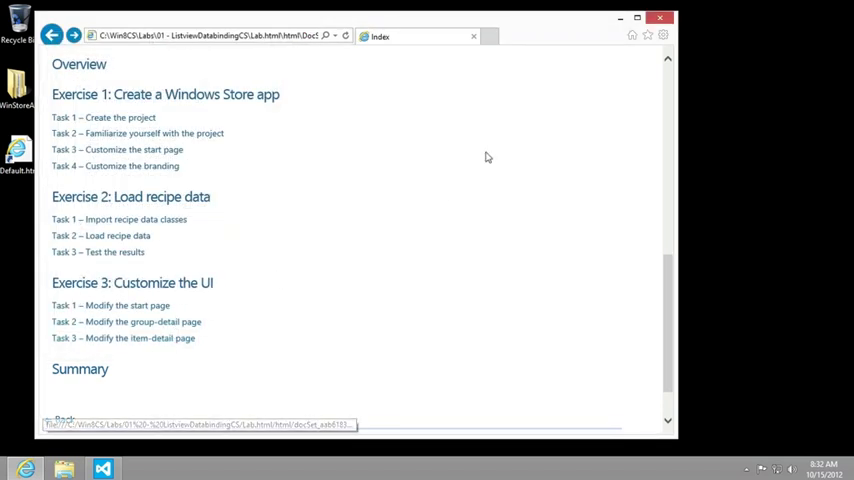
# Restart Internet Explorer and reopen the Working with data lab document.
pyautogui.click(660, 18)
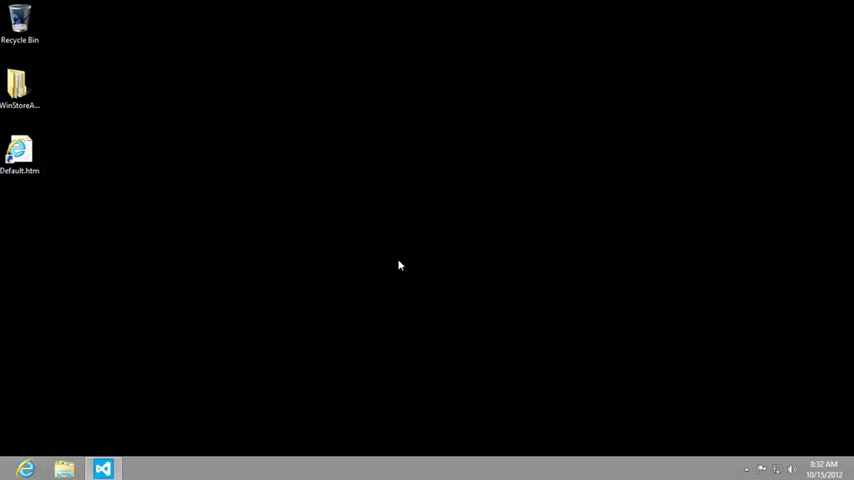
pyautogui.doubleClick(20, 150)
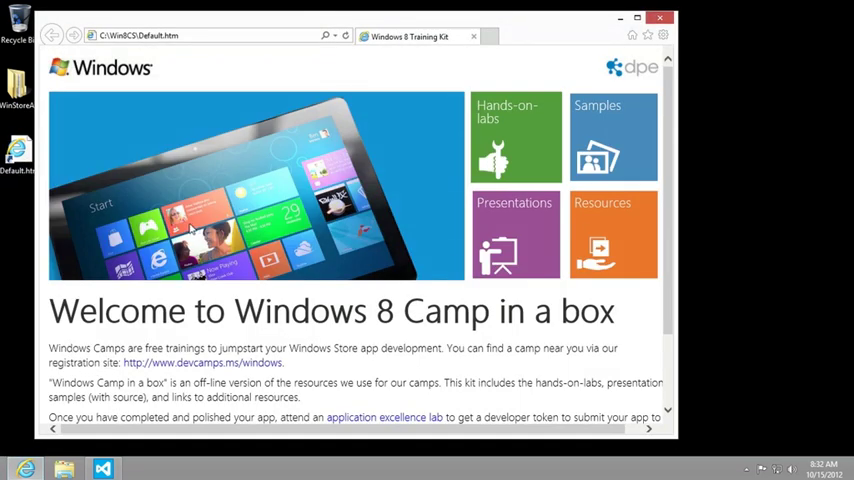
pyautogui.click(516, 135)
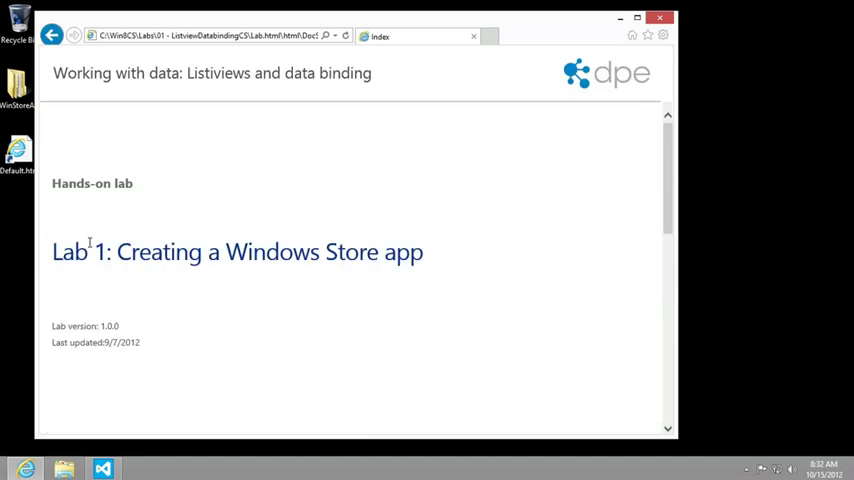
# Scroll the lab down to Task 3 – Customize the start page, then minimize the browser.
pyautogui.scroll(-3)
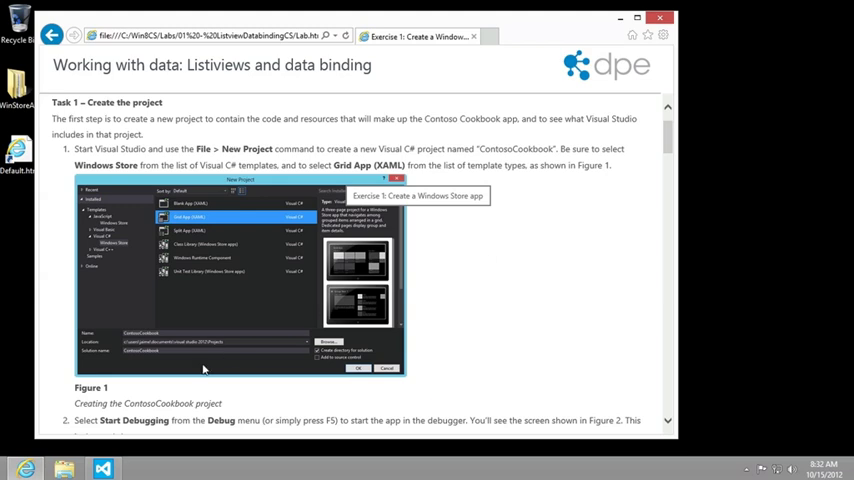
pyautogui.scroll(-3)
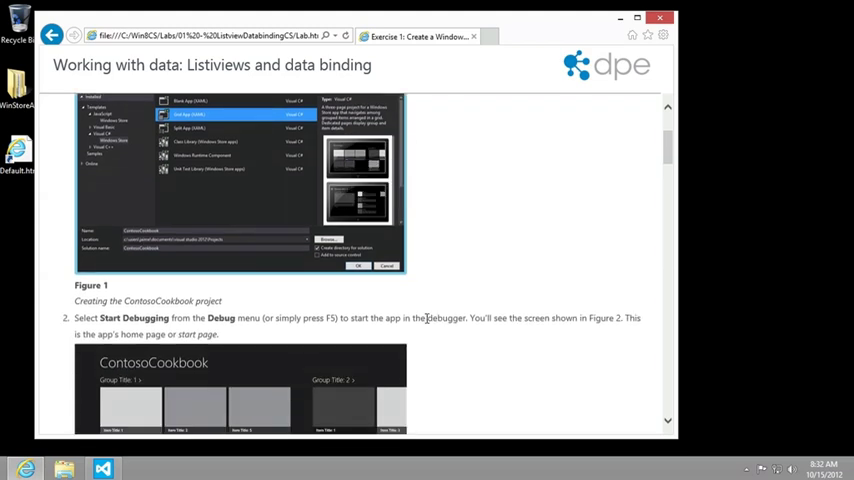
pyautogui.scroll(-3)
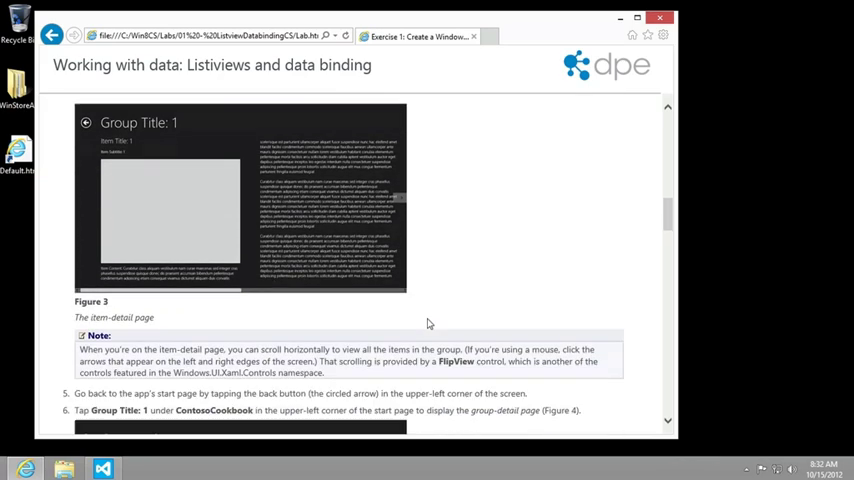
pyautogui.scroll(-3)
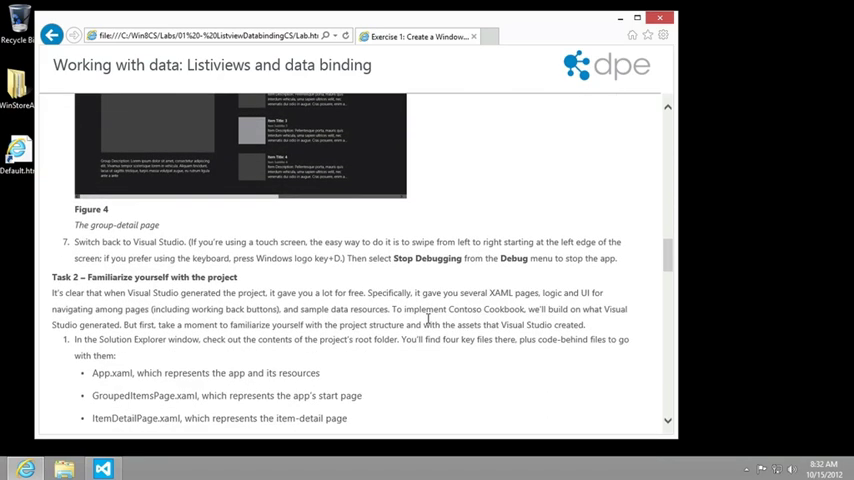
pyautogui.scroll(-3)
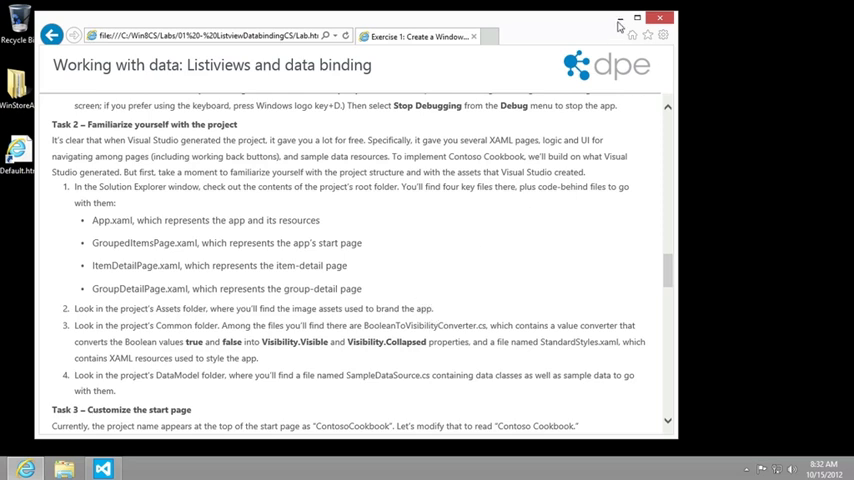
pyautogui.scroll(-3)
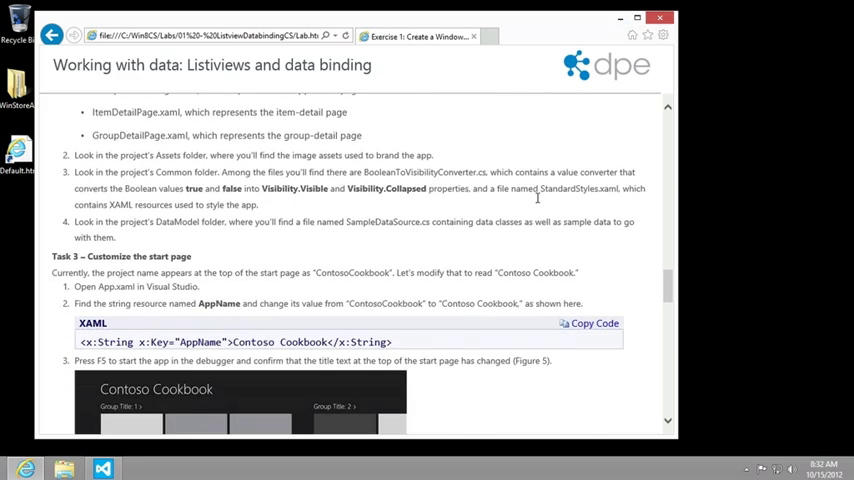
pyautogui.scroll(-3)
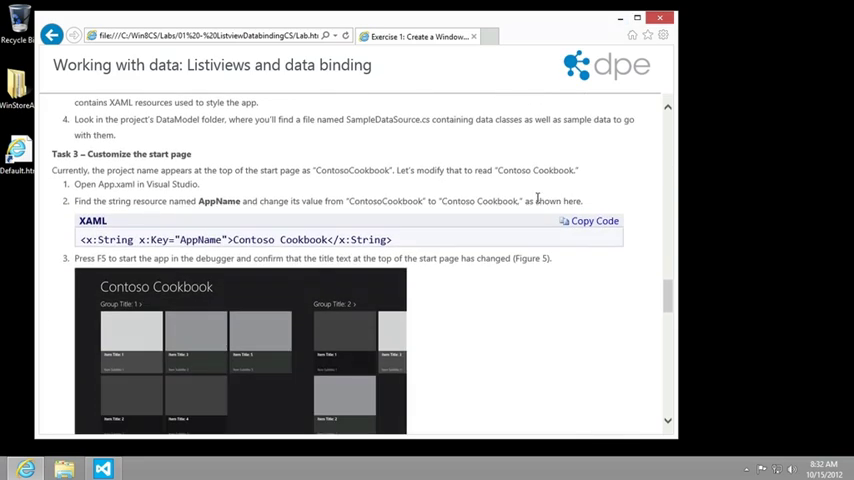
pyautogui.click(659, 17)
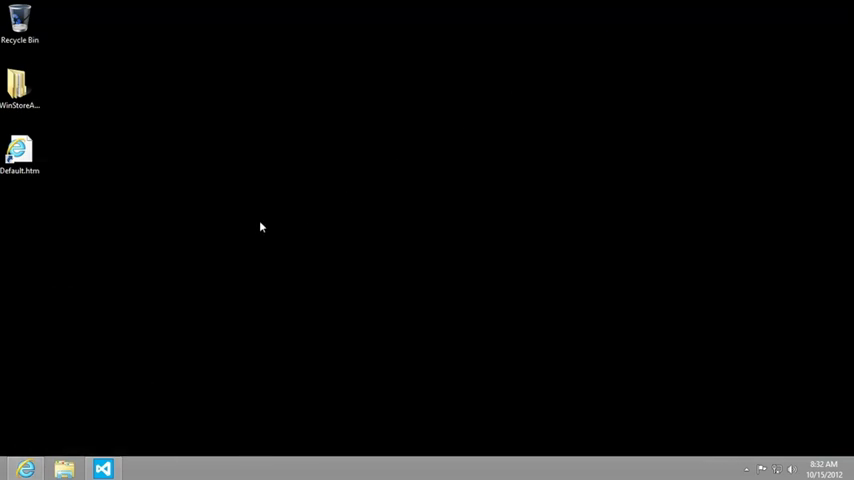
pyautogui.moveTo(112, 437)
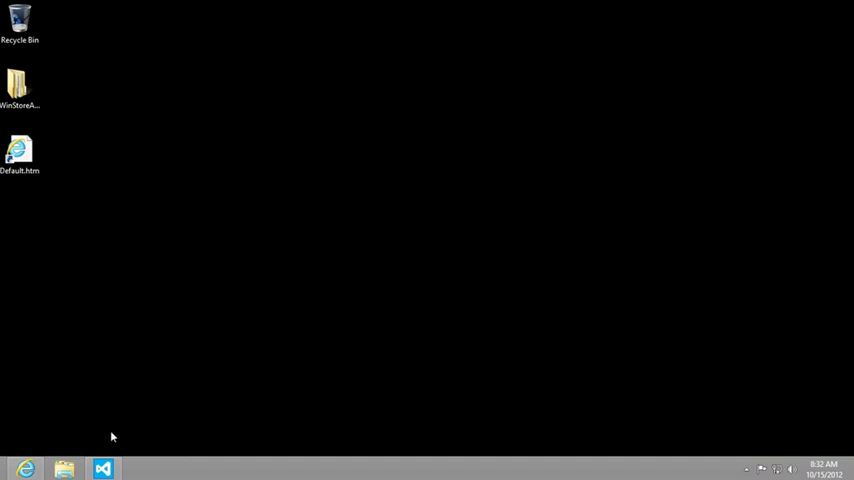
# Launch Visual Studio and pick the Visual C# Windows Store Grid App template.
pyautogui.click(103, 468)
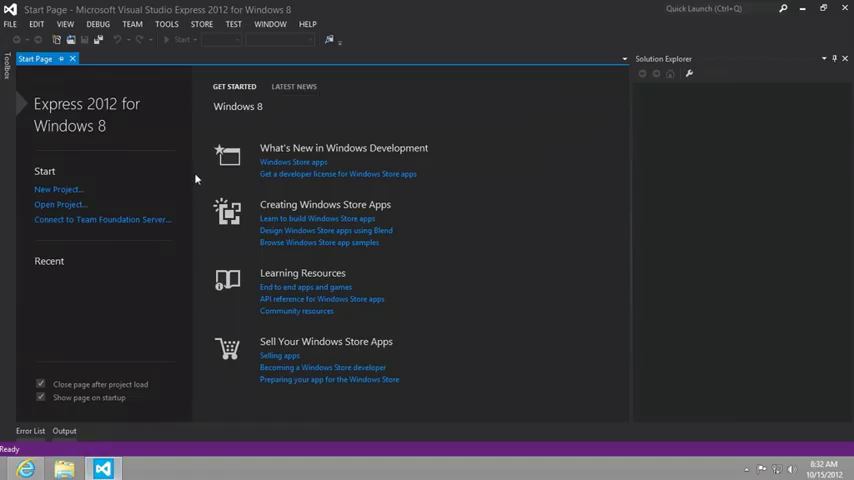
pyautogui.moveTo(184, 184)
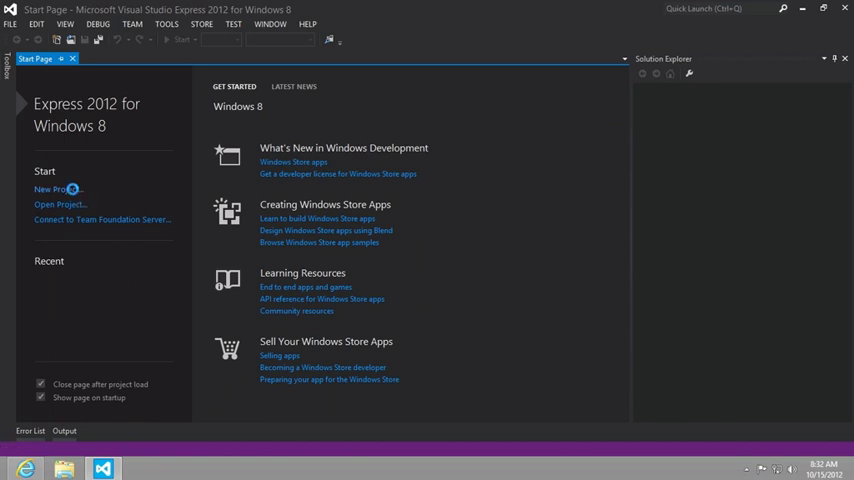
pyautogui.click(53, 189)
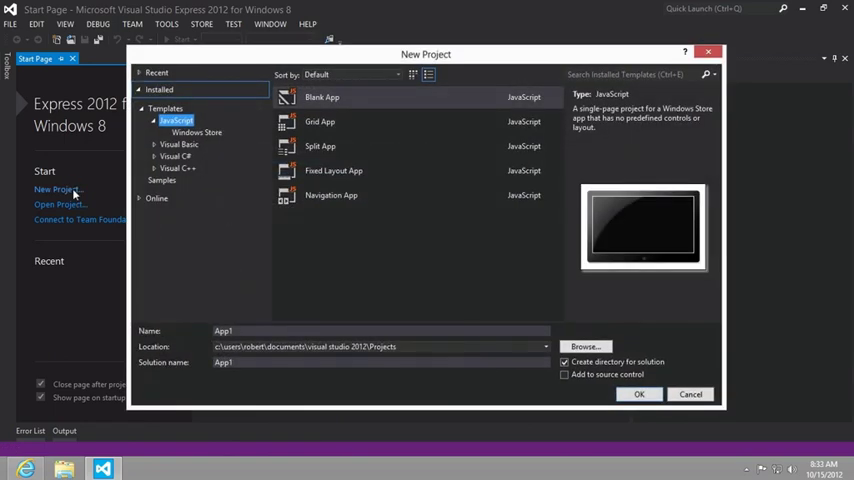
pyautogui.click(174, 156)
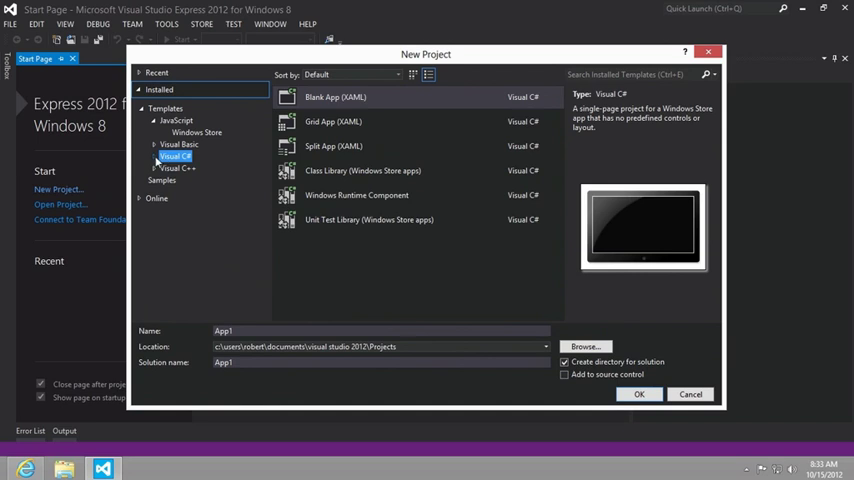
pyautogui.click(175, 156)
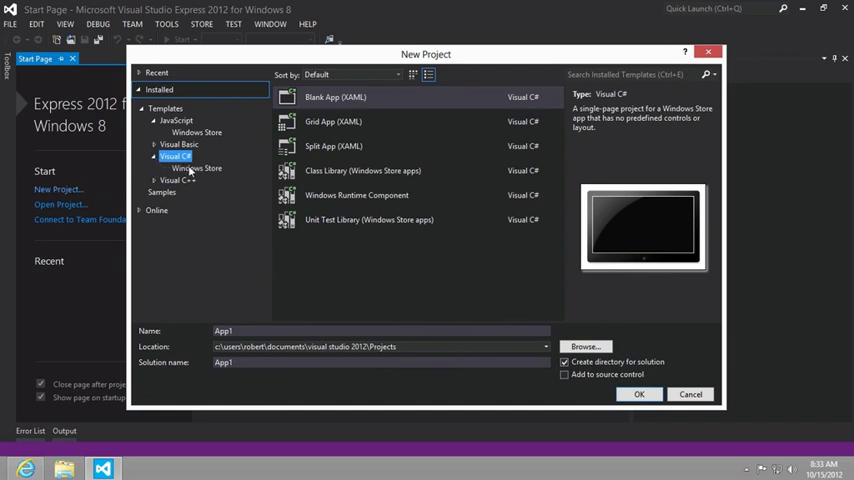
pyautogui.click(196, 168)
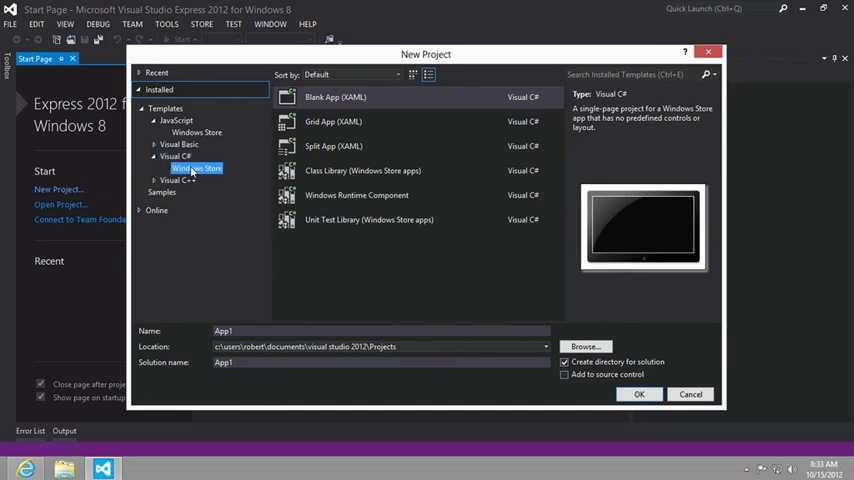
pyautogui.moveTo(328, 127)
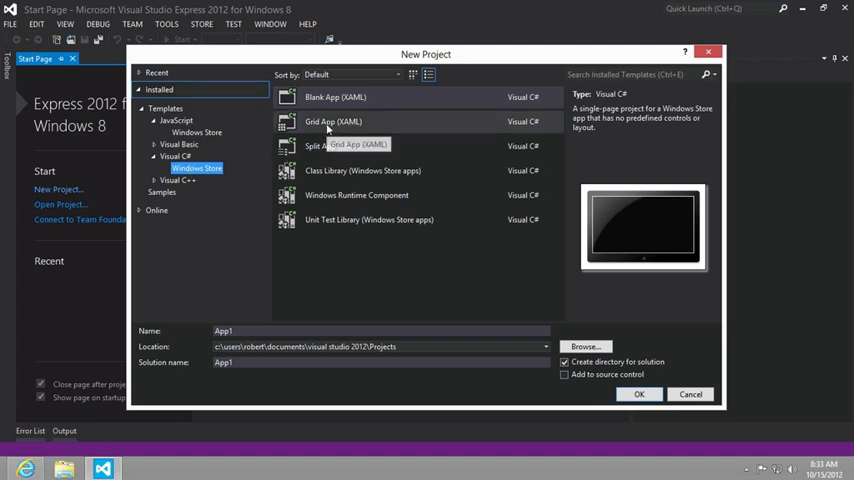
pyautogui.click(333, 121)
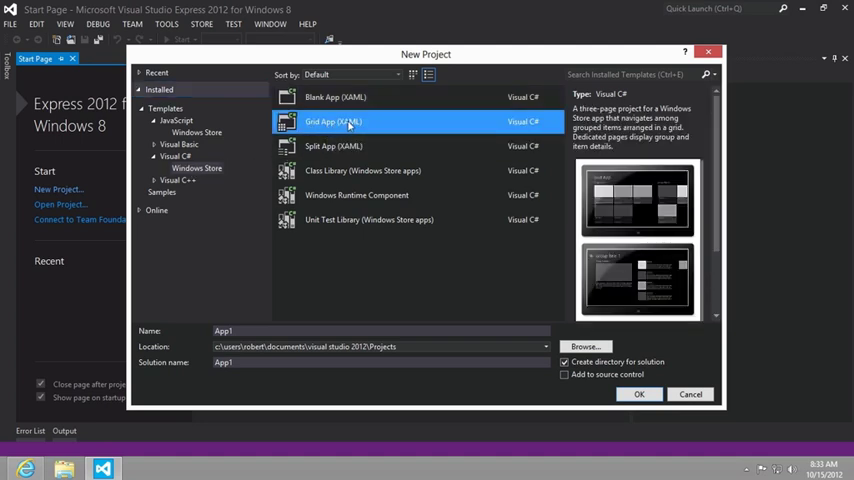
pyautogui.moveTo(408, 124)
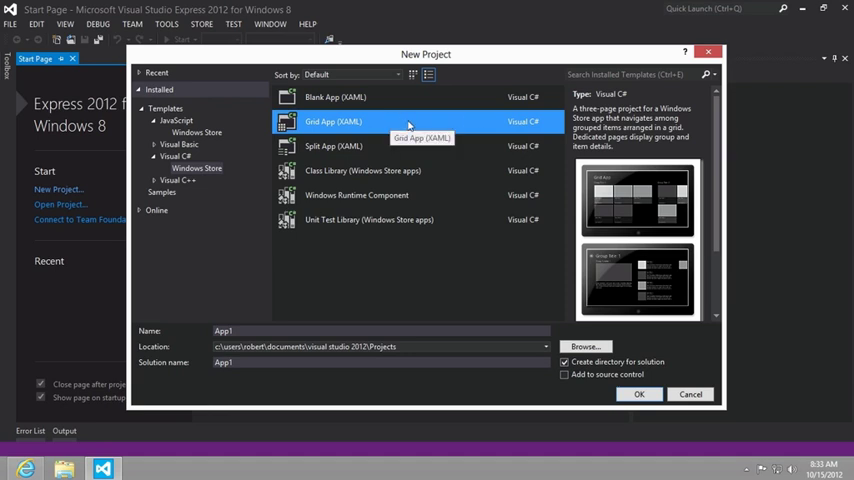
# Name the new project ContosoCookbook and create it.
pyautogui.click(380, 331)
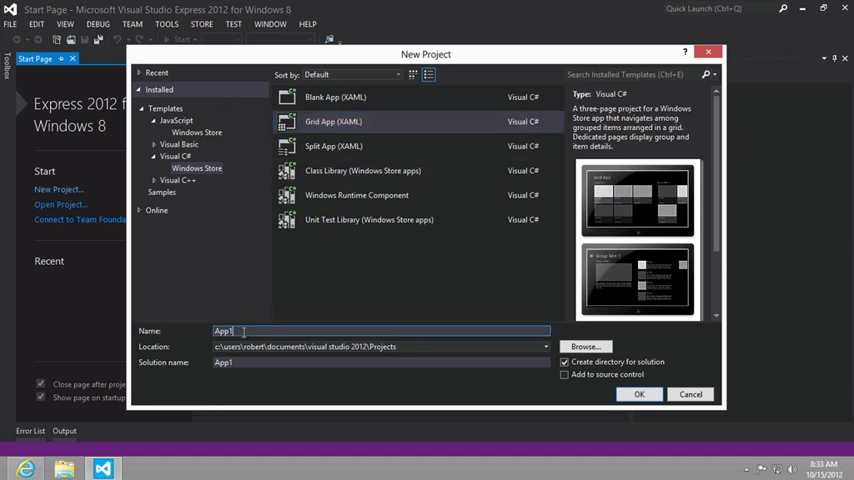
pyautogui.write('ContosoC')
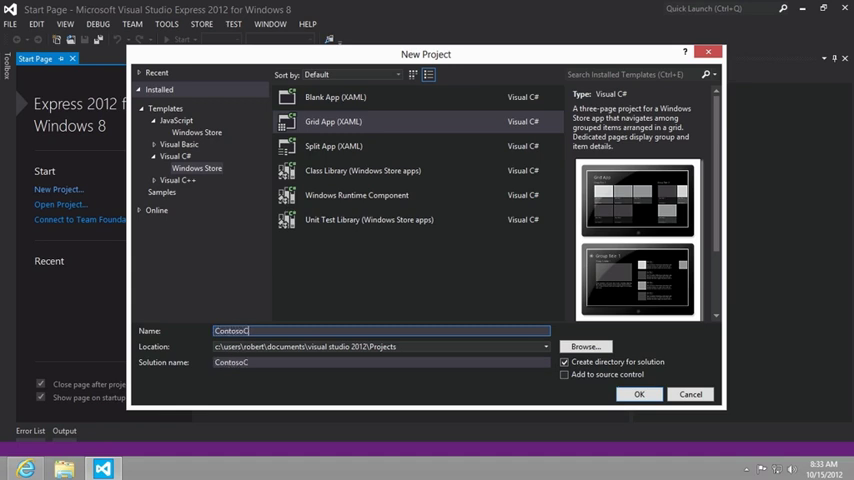
pyautogui.write('ookbook')
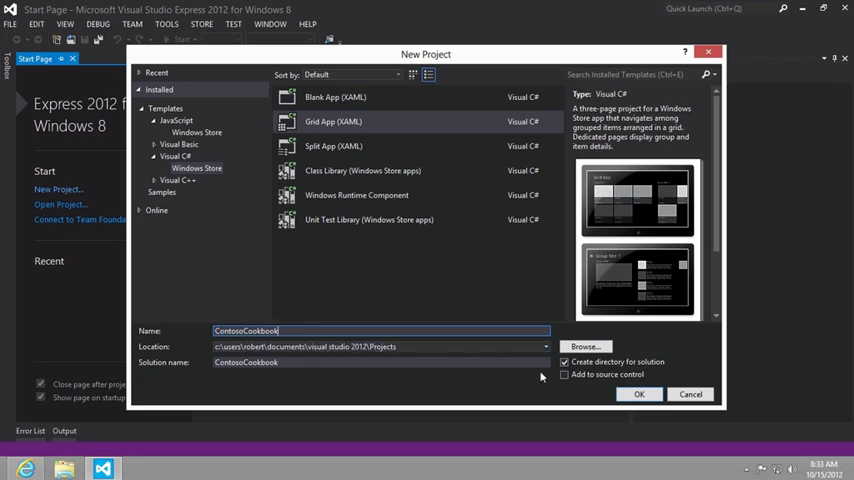
pyautogui.click(639, 393)
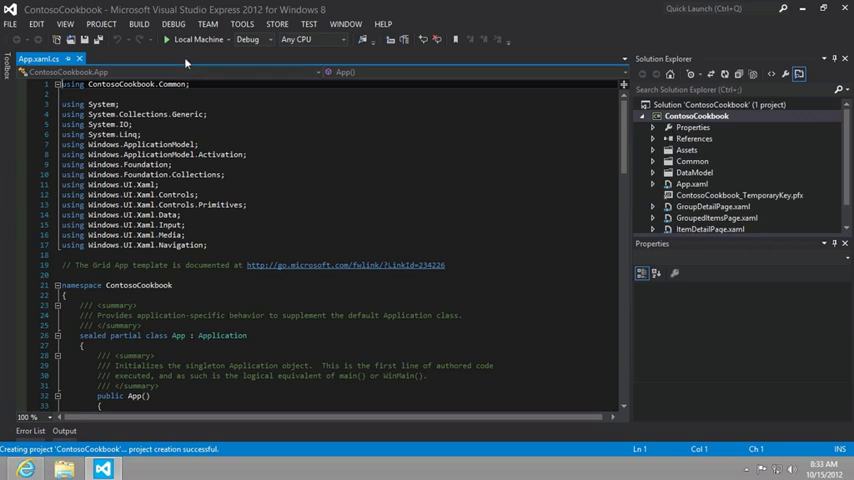
pyautogui.moveTo(195, 40)
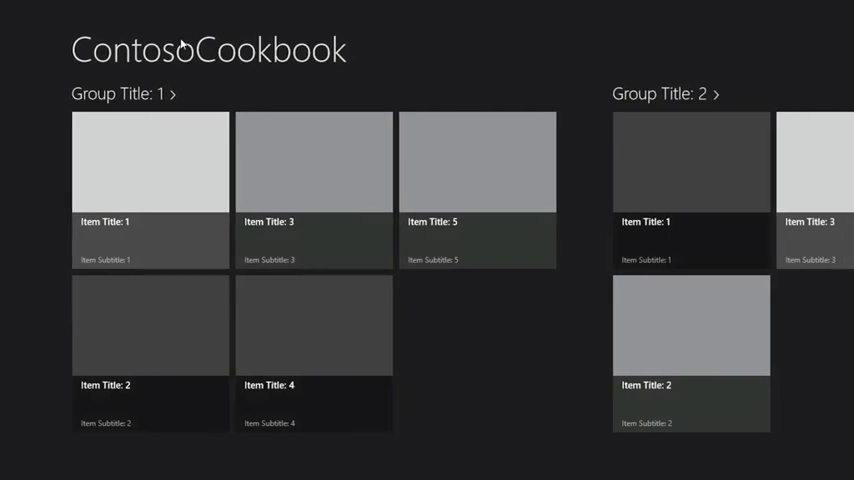
pyautogui.hscroll(3)
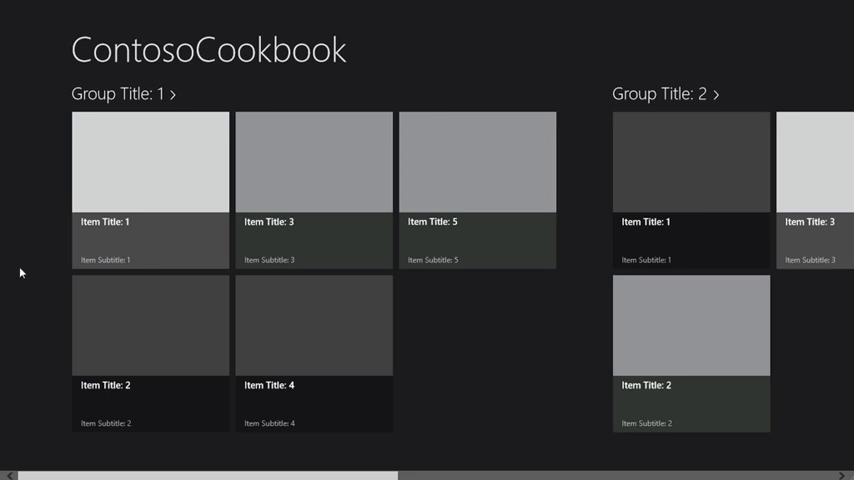
pyautogui.moveTo(24, 265)
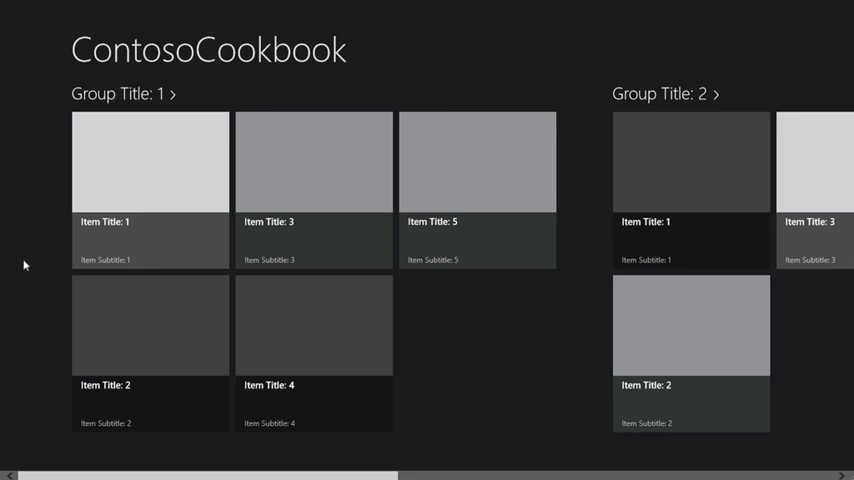
pyautogui.moveTo(620, 98)
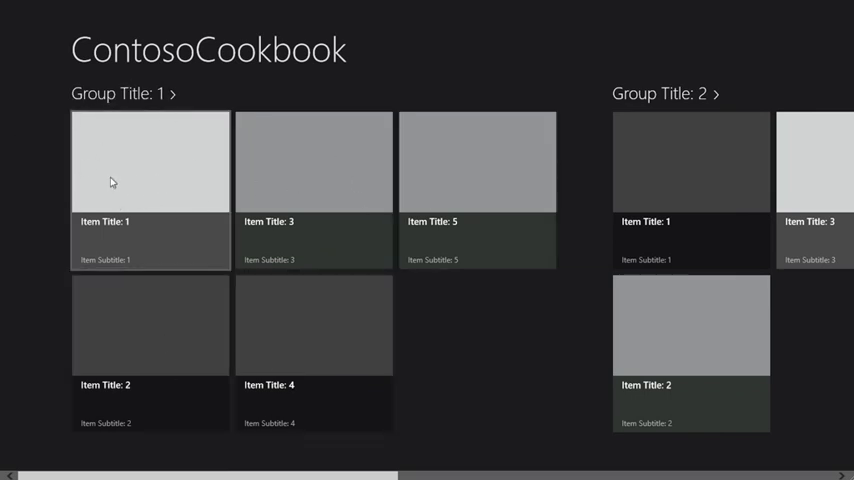
pyautogui.moveTo(294, 163)
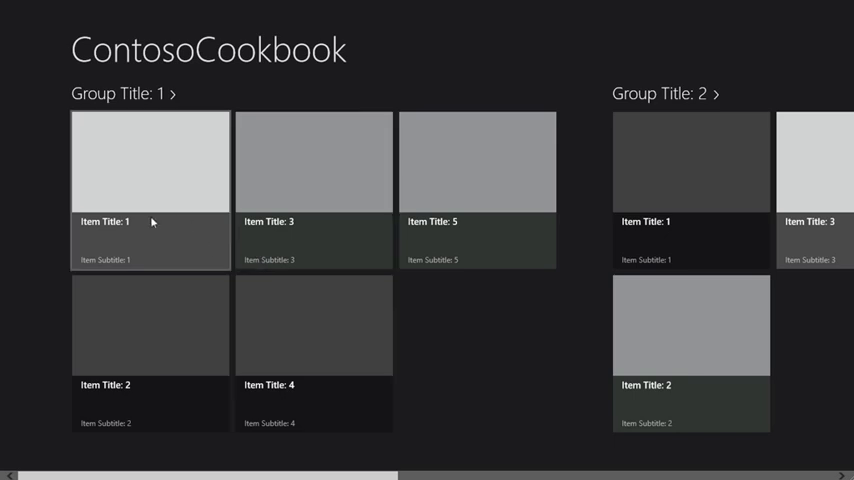
pyautogui.moveTo(222, 249)
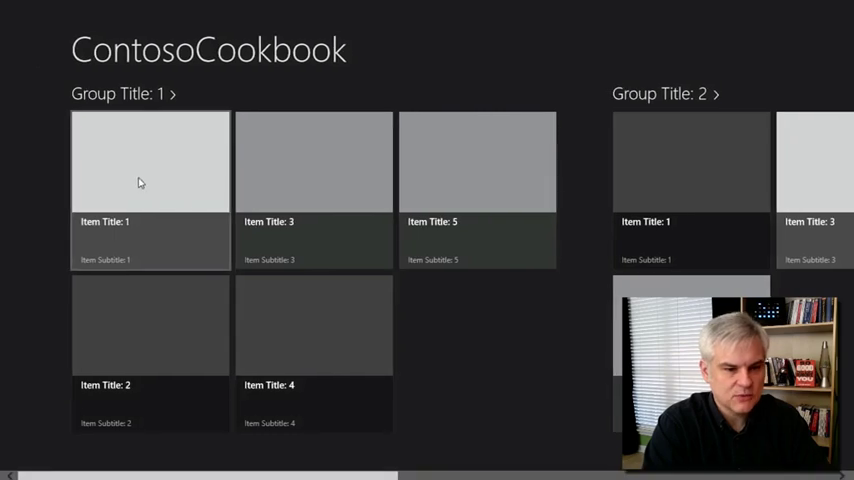
pyautogui.moveTo(133, 180)
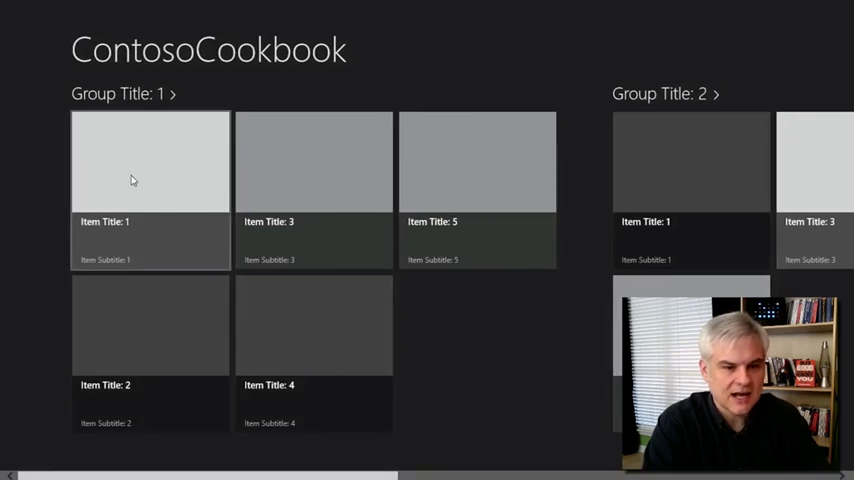
# Go back to the grouped start page and reopen Item Title 1's detail page.
pyautogui.click(150, 160)
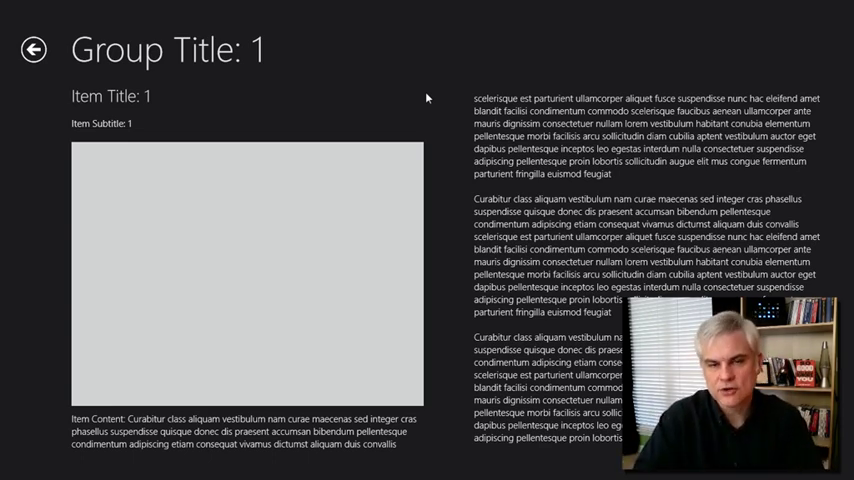
pyautogui.click(831, 239)
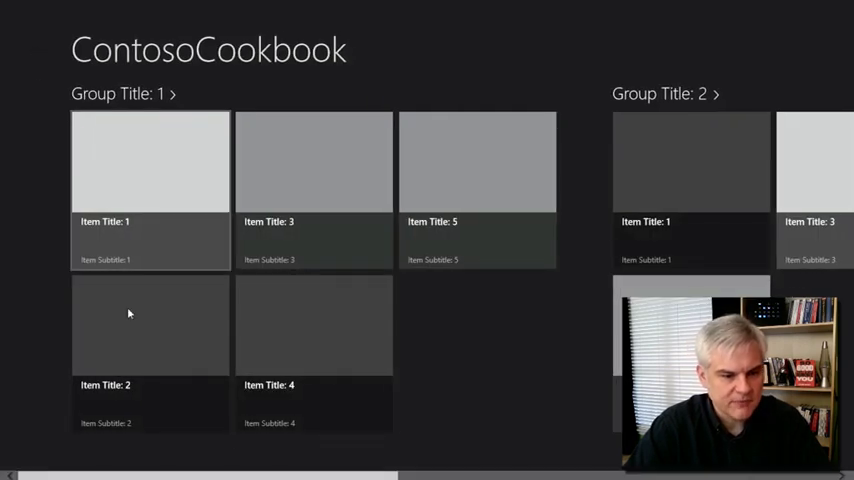
pyautogui.click(150, 160)
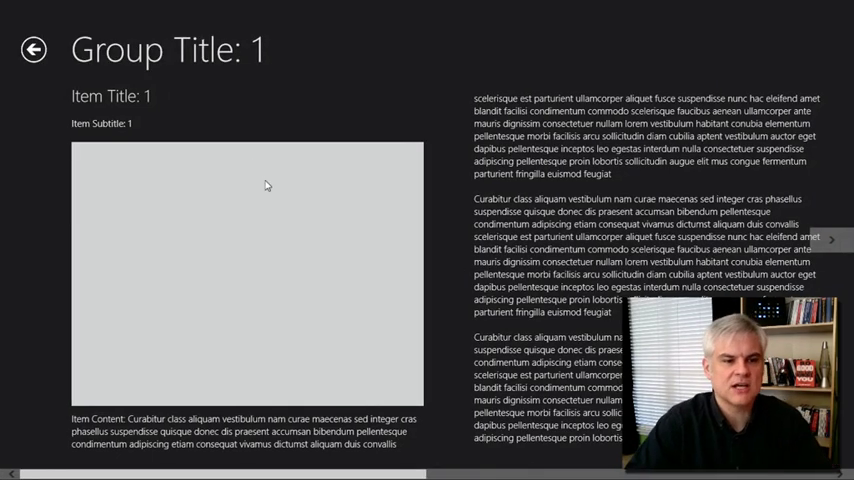
pyautogui.click(33, 49)
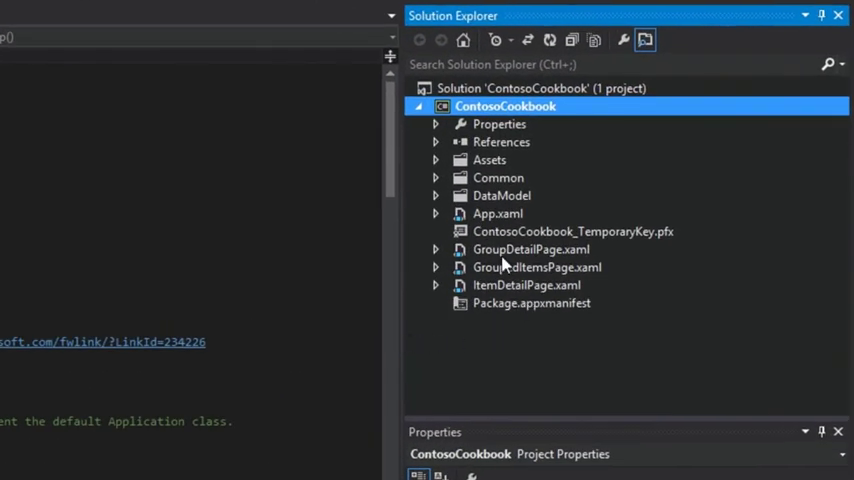
pyautogui.click(531, 249)
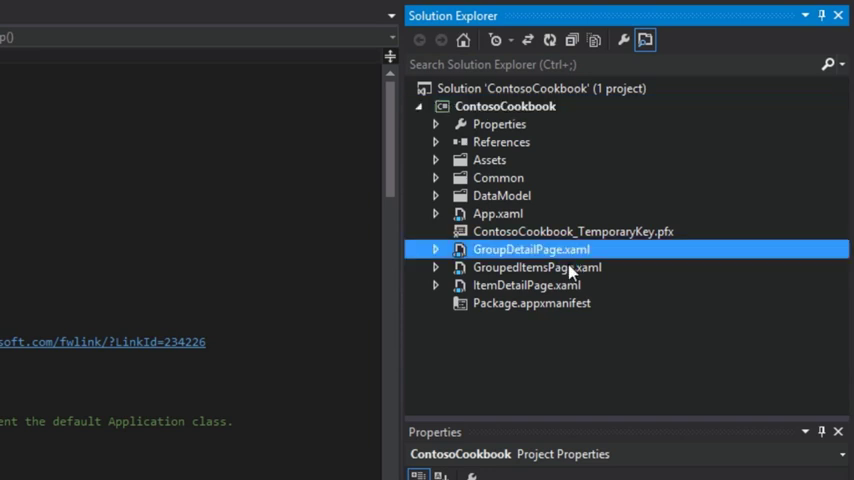
pyautogui.click(526, 285)
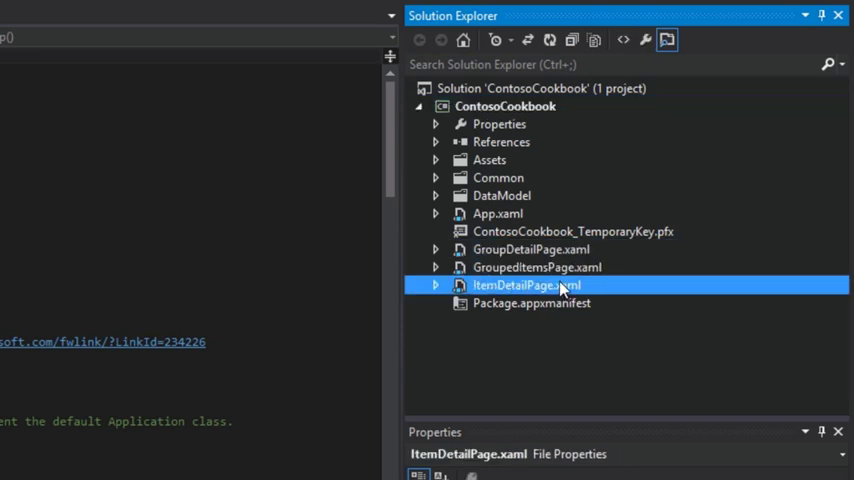
pyautogui.click(498, 213)
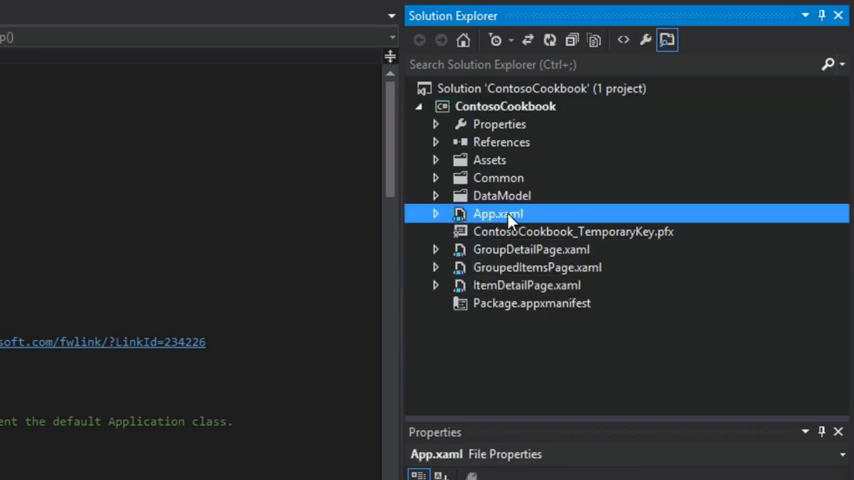
pyautogui.click(537, 267)
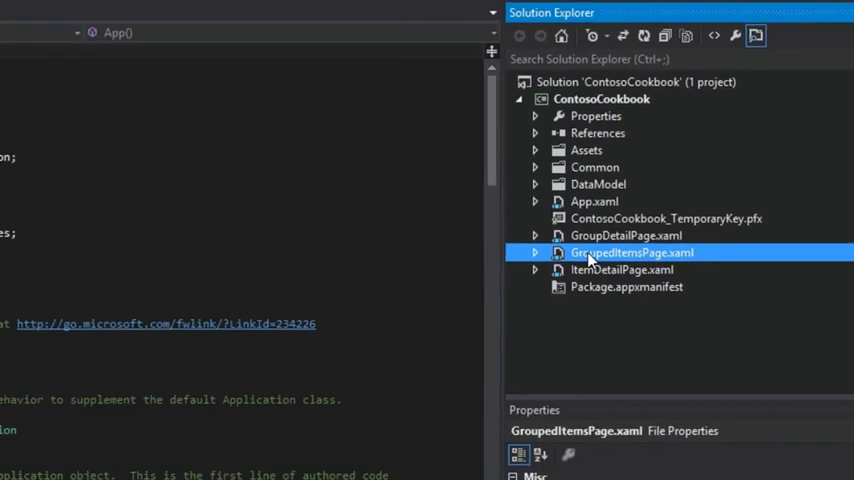
# Open GroupedItemsPage.xaml from Solution Explorer and scroll through its markup.
pyautogui.doubleClick(633, 252)
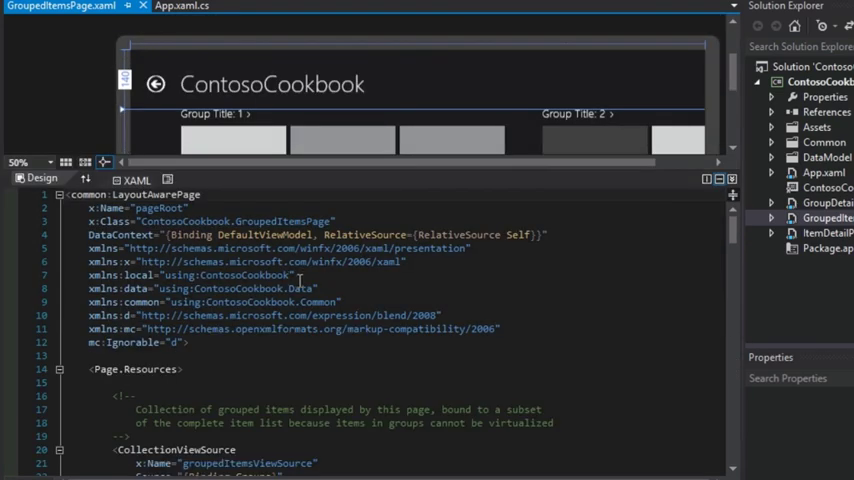
pyautogui.scroll(-3)
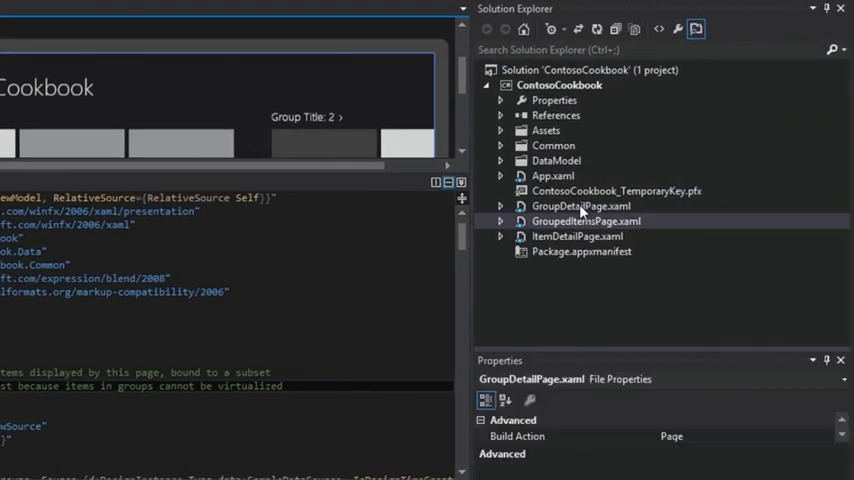
# Open GroupDetailPage.xaml from Solution Explorer to view its group detail design.
pyautogui.doubleClick(582, 205)
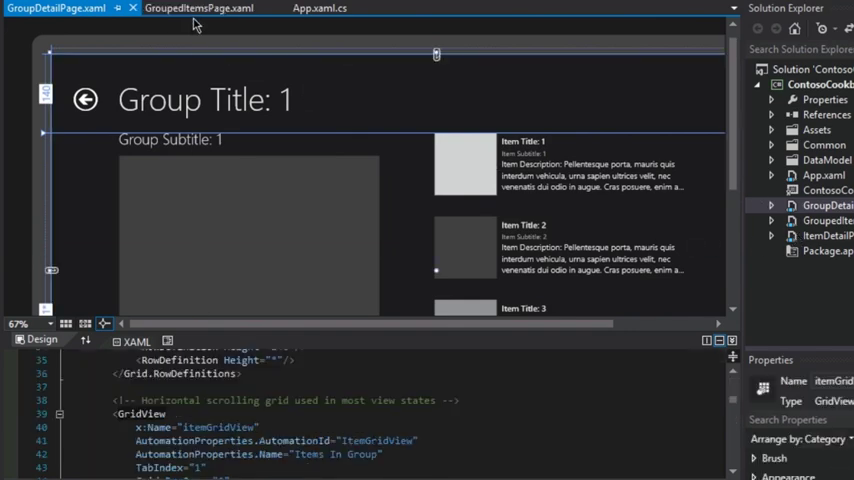
pyautogui.click(198, 8)
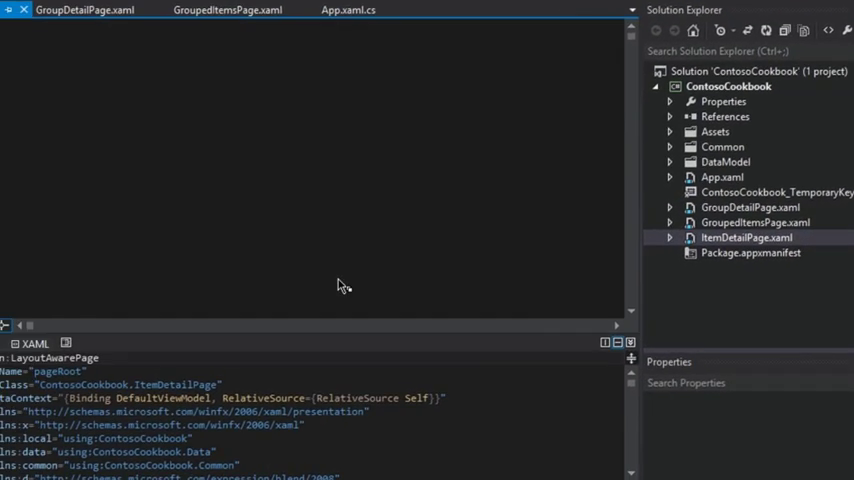
# Open ItemDetailPage.xaml and scroll its XAML down to the back button and page title.
pyautogui.doubleClick(746, 237)
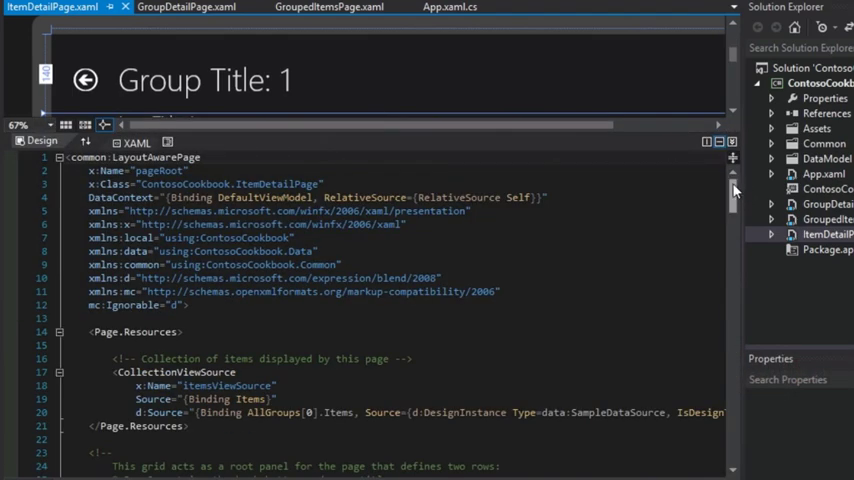
pyautogui.scroll(-3)
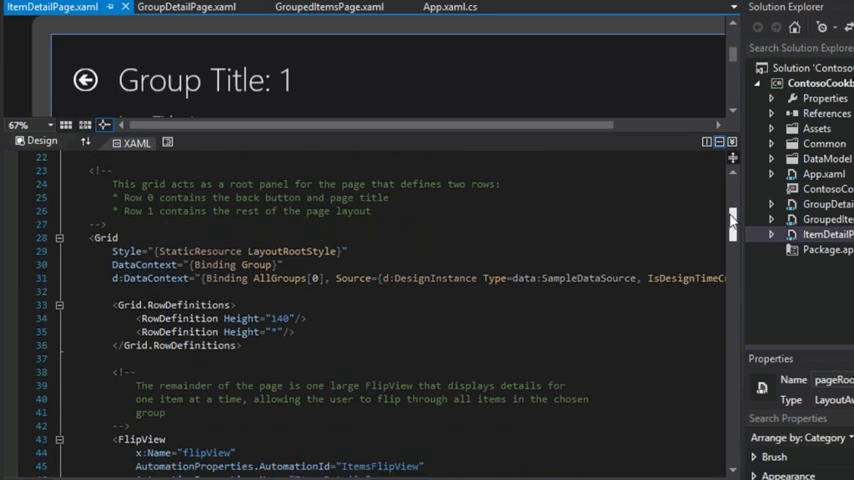
pyautogui.scroll(-3)
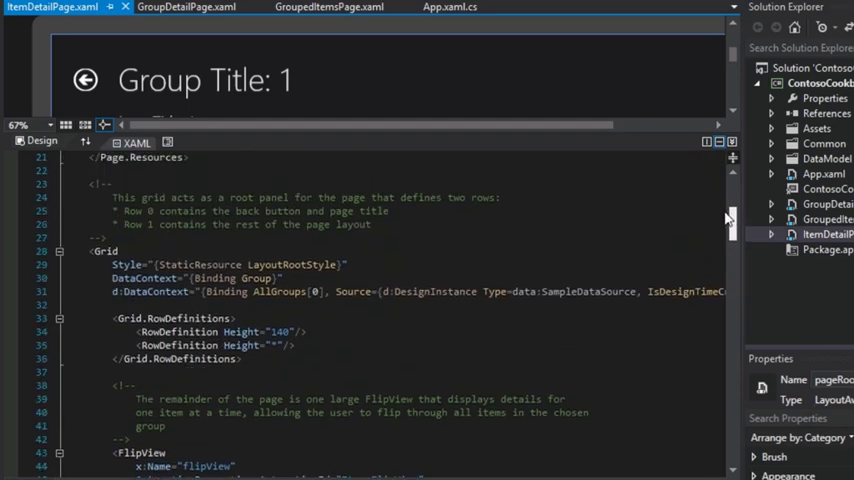
pyautogui.scroll(-3)
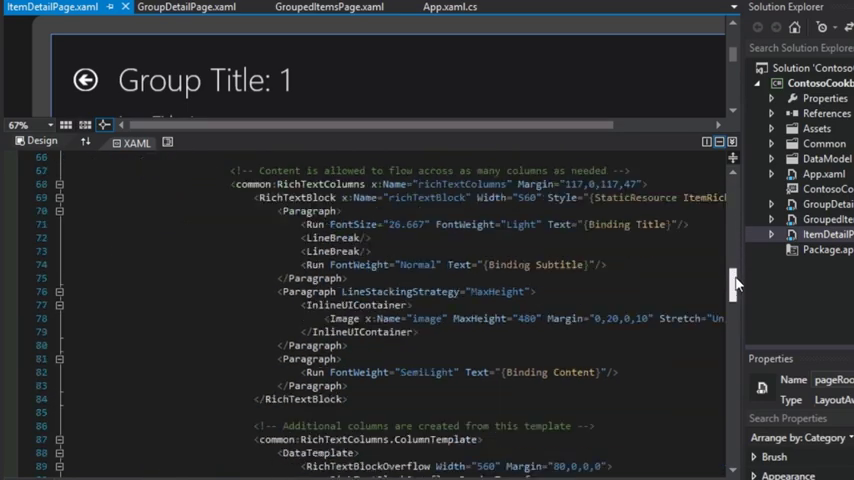
pyautogui.scroll(-3)
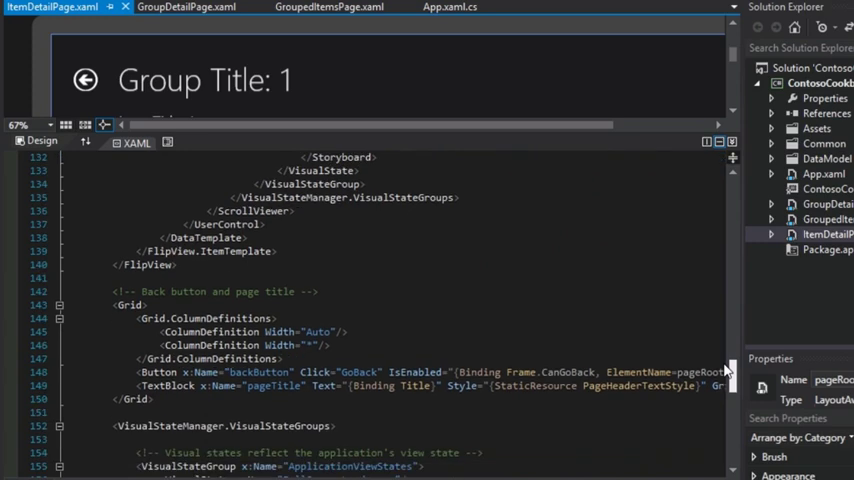
pyautogui.moveTo(727, 370)
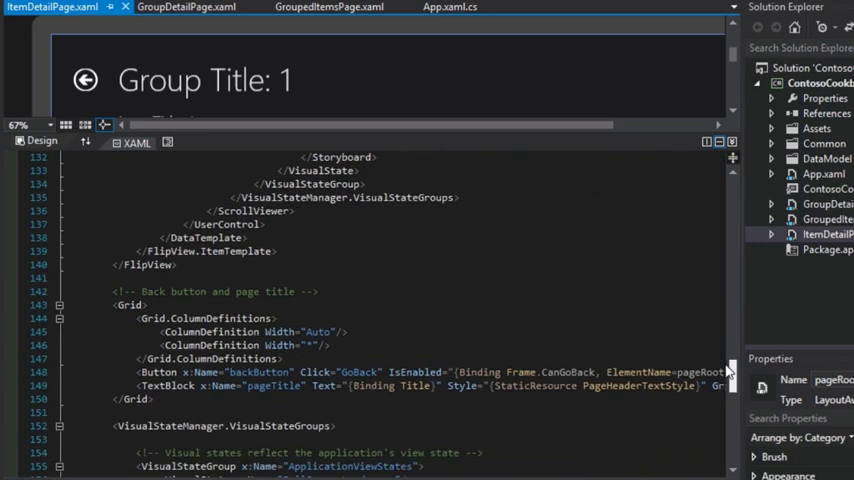
pyautogui.scroll(-3)
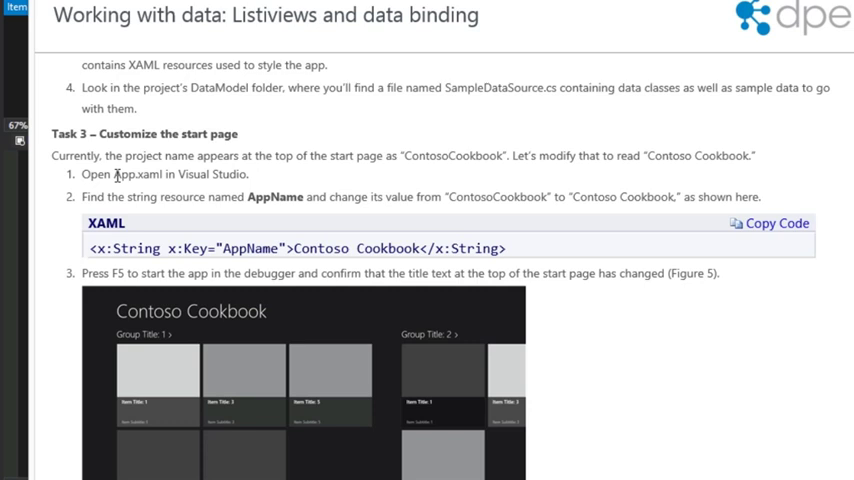
# Highlight the App.xaml file name in the lab's Task 3 instructions.
pyautogui.doubleClick(137, 173)
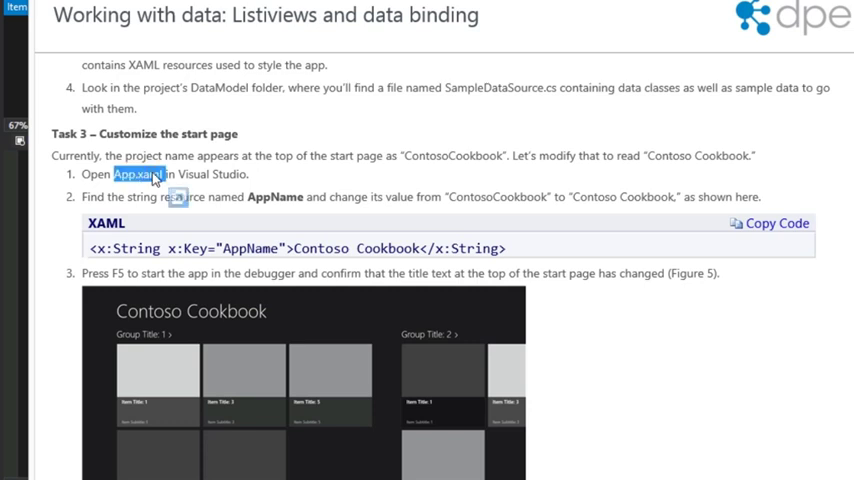
pyautogui.moveTo(82, 255)
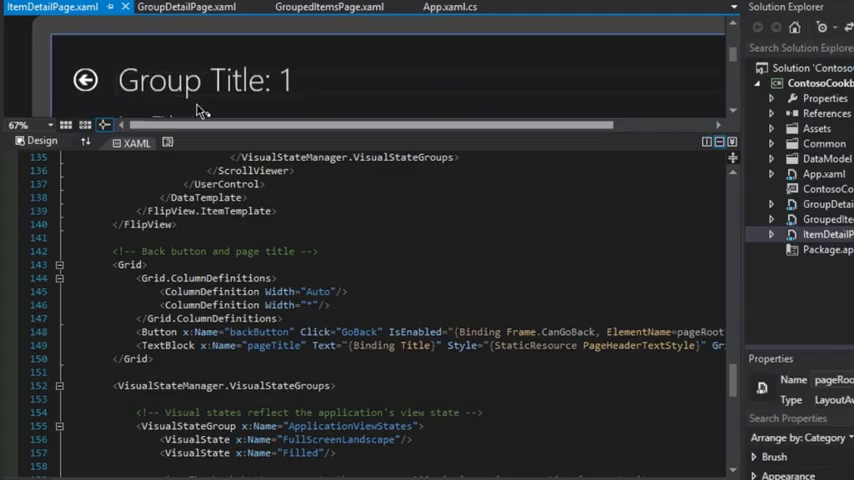
# Bring GroupDetailPage.xaml forward, then show App.xaml with its AppName resource.
pyautogui.click(186, 8)
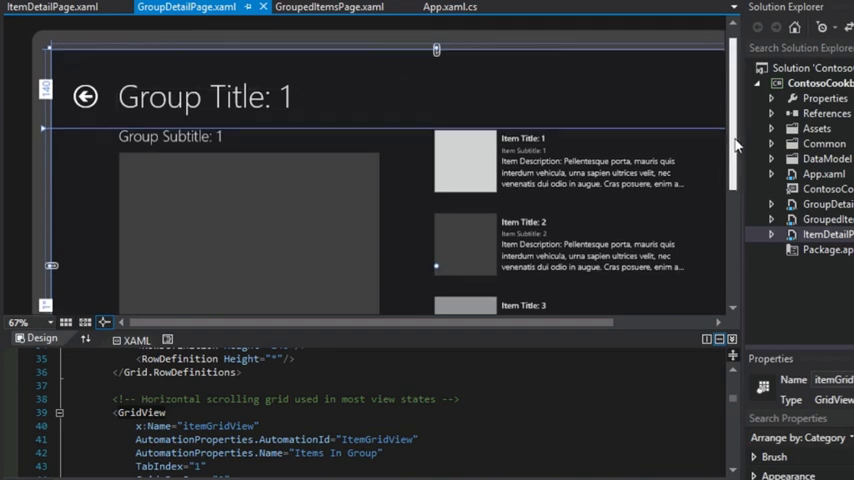
pyautogui.click(329, 7)
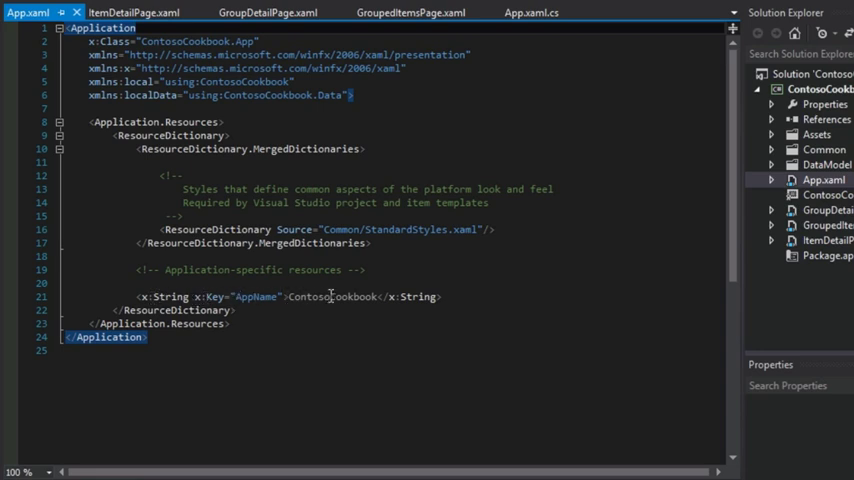
# Place the cursor on the AppName string line in App.xaml, still reading ContosoCookbook.
pyautogui.click(330, 296)
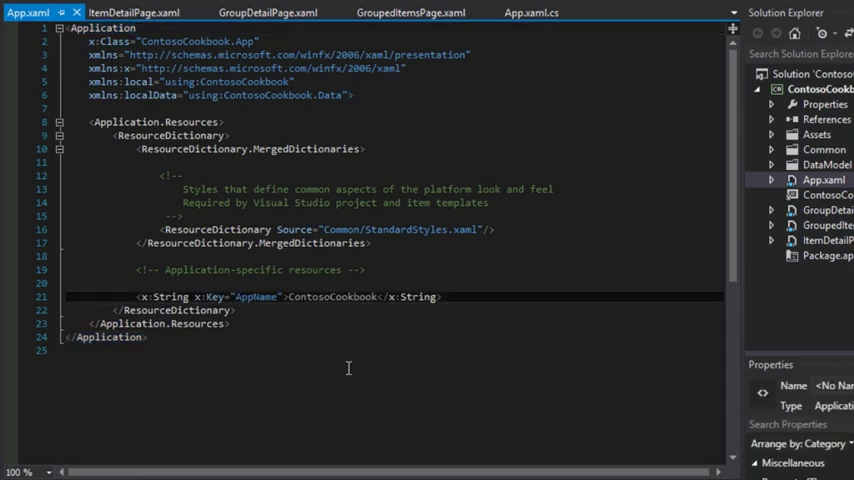